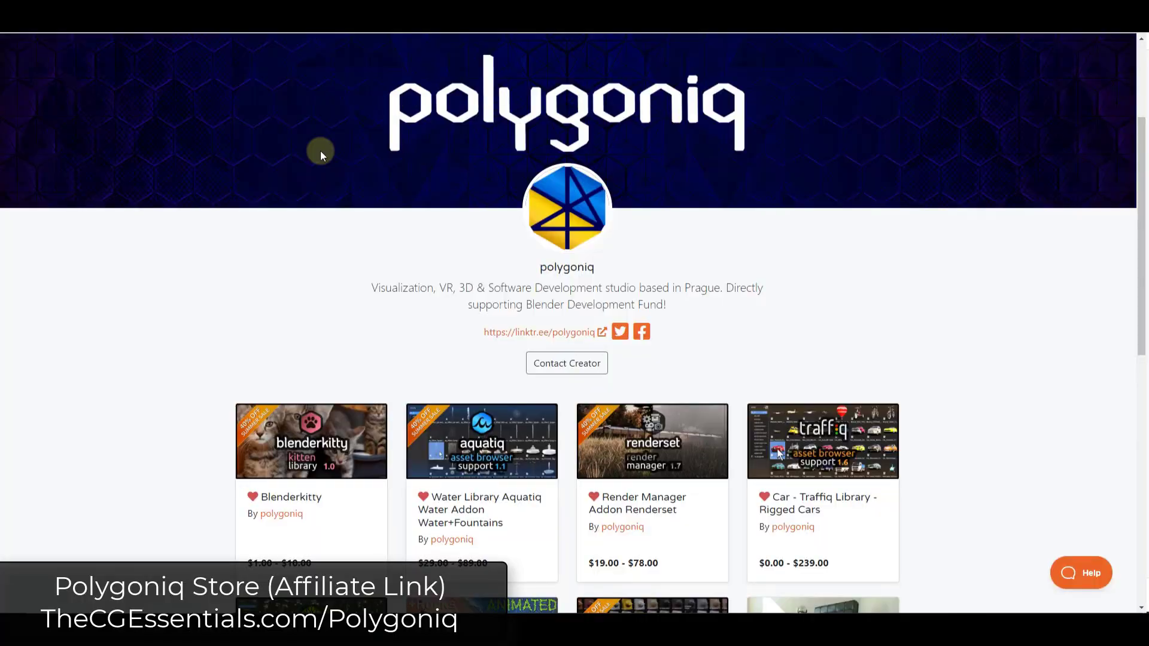
- Scroll Polygoniq's product listing and open the Botaniq tree library product page
scroll("down", 3)
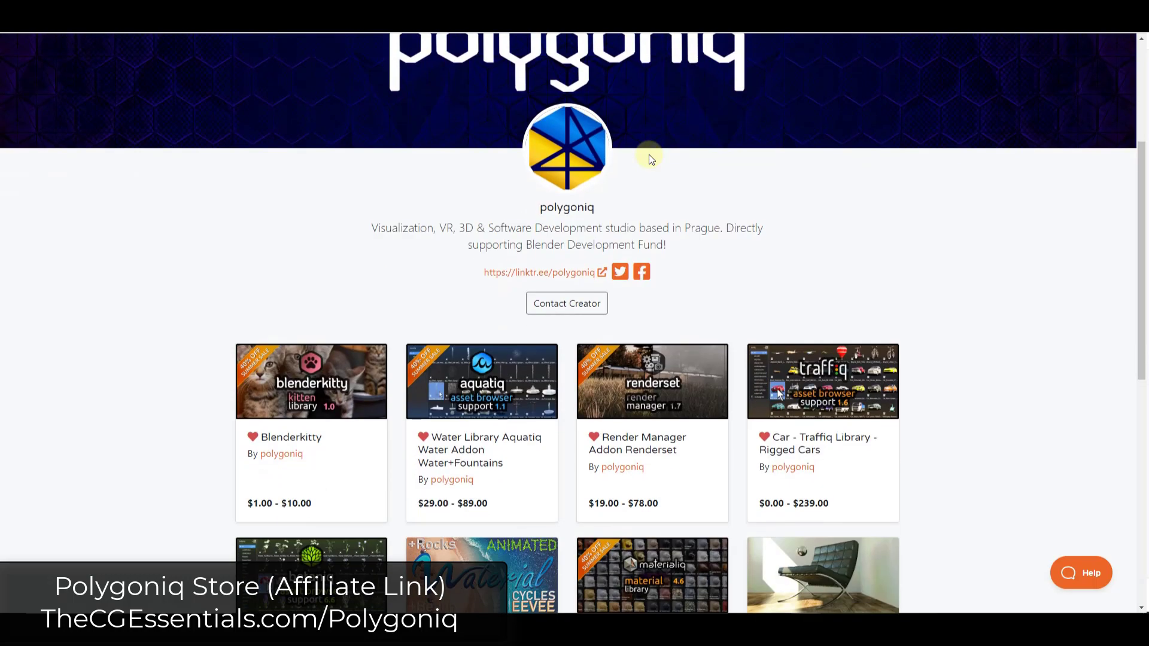
scroll("down", 3)
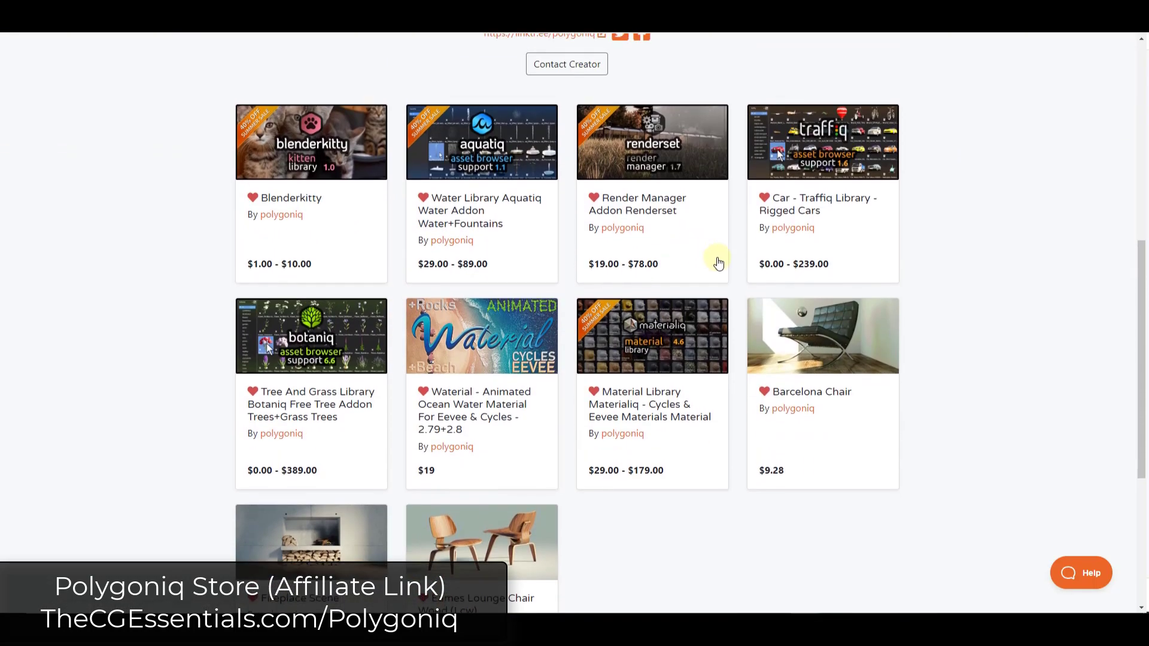
left_click(311, 335)
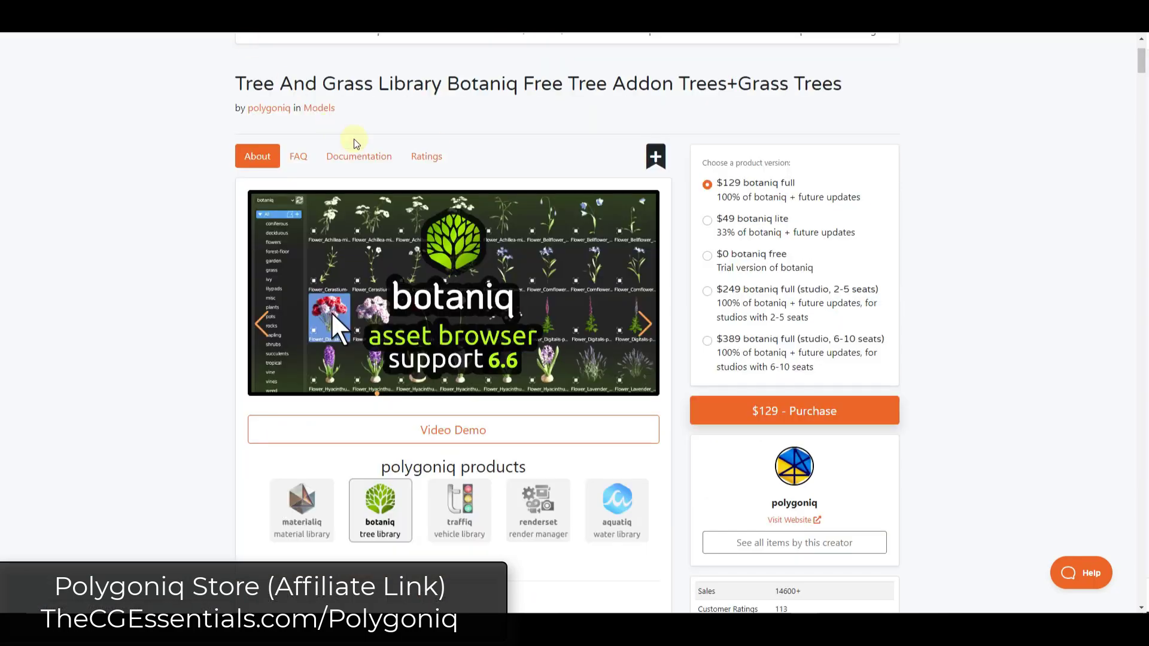
- Scroll down the Botaniq page and go to the Aquatiq water library product page
scroll("down", 3)
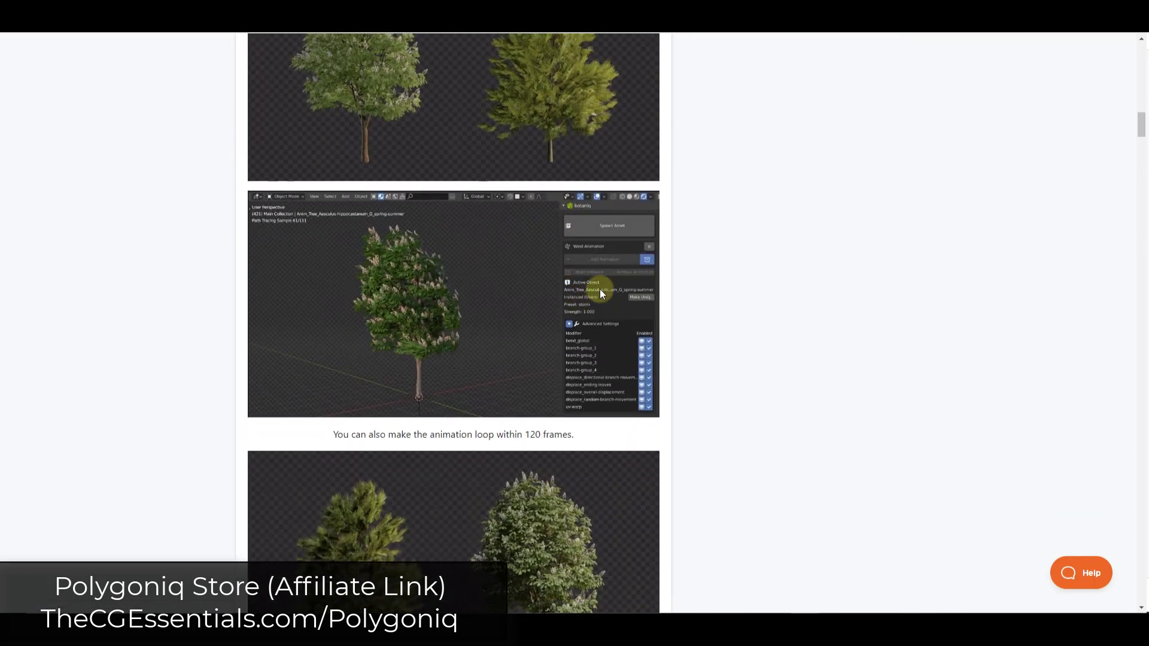
scroll("down", 3)
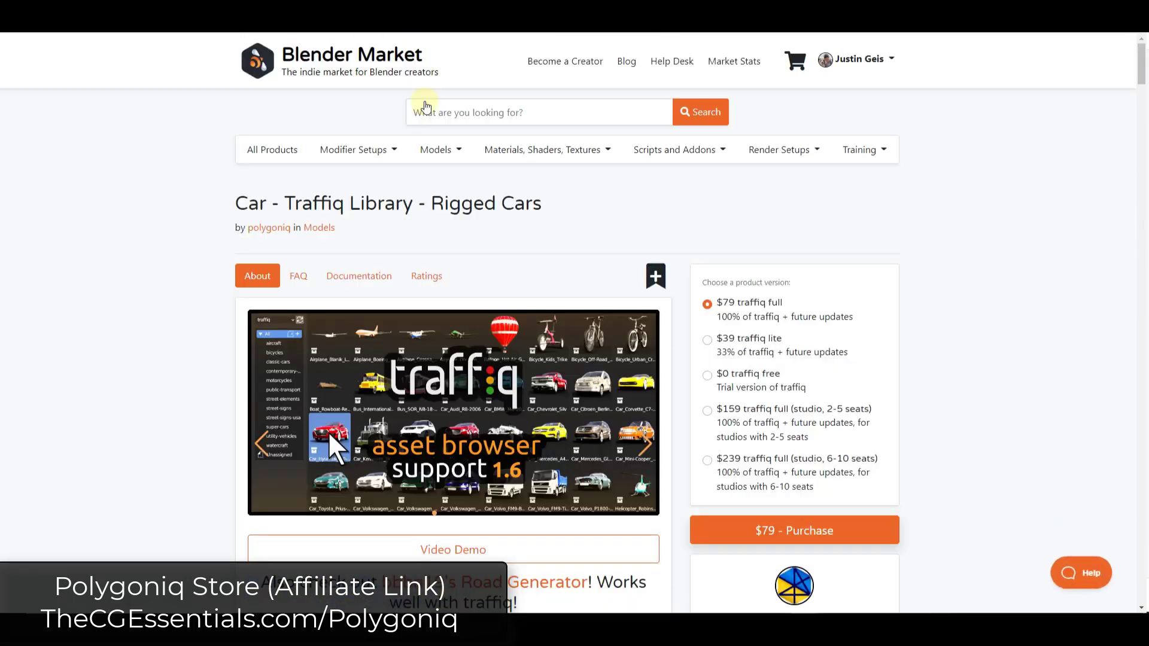
scroll("down", 3)
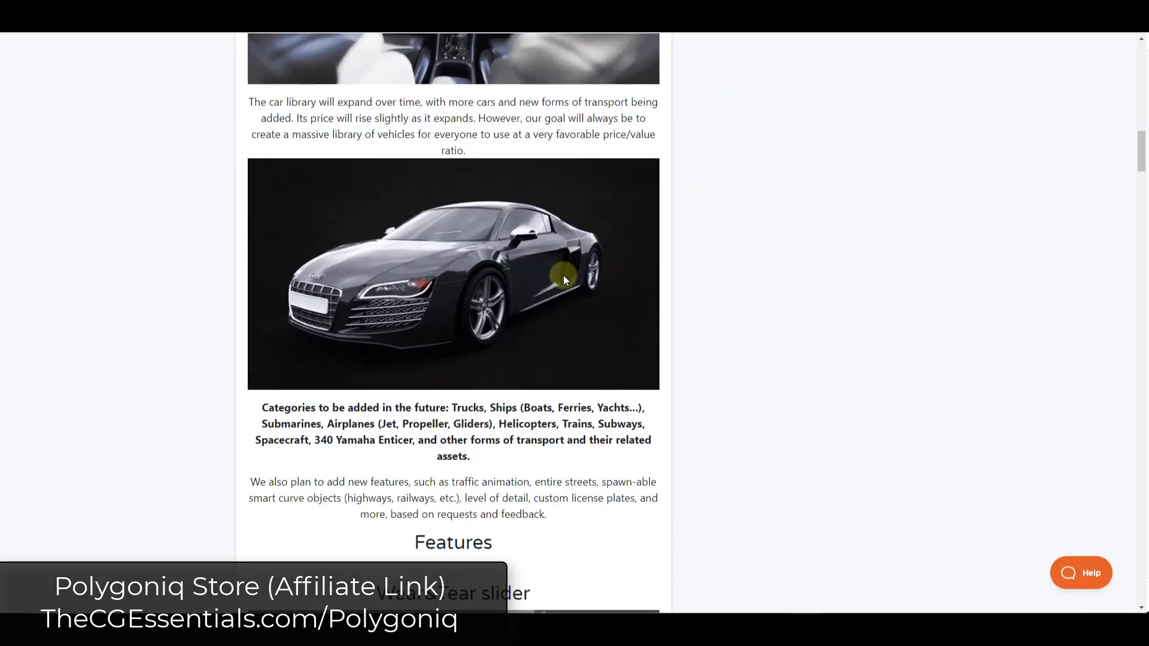
scroll("down", 3)
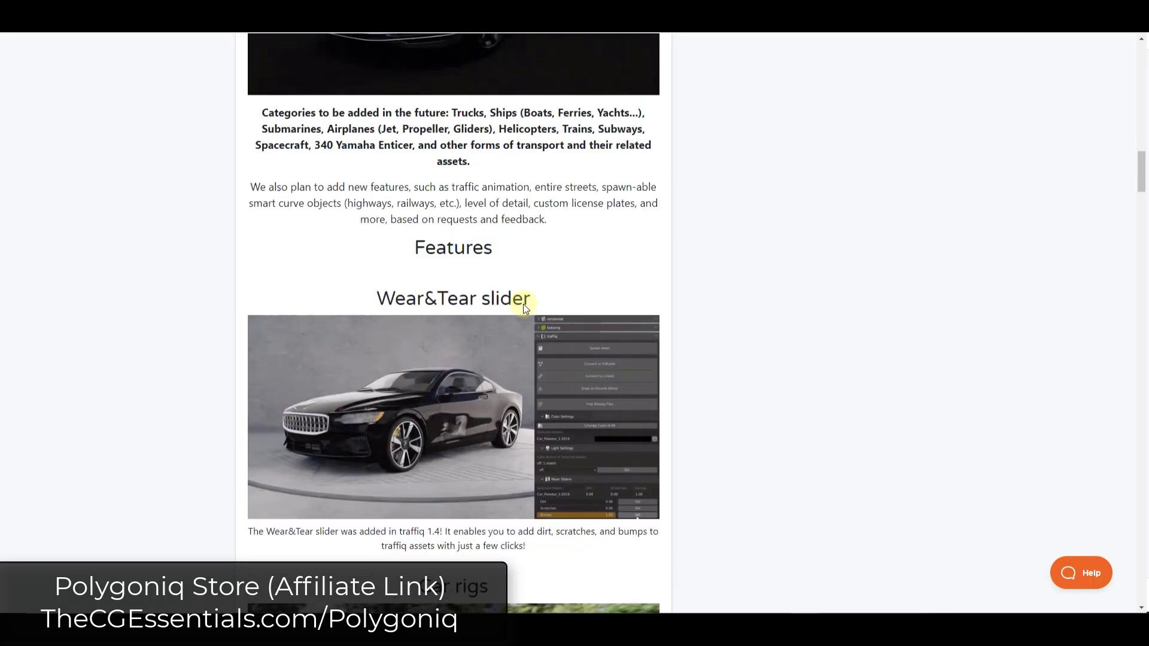
scroll("down", 3)
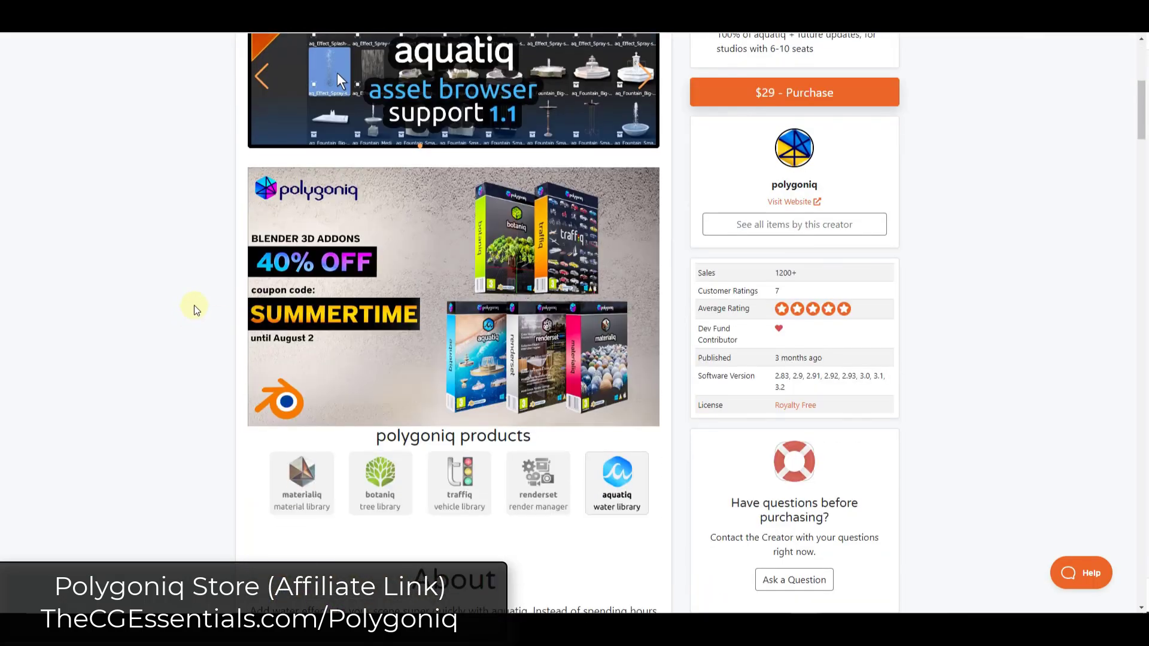
scroll("down", 3)
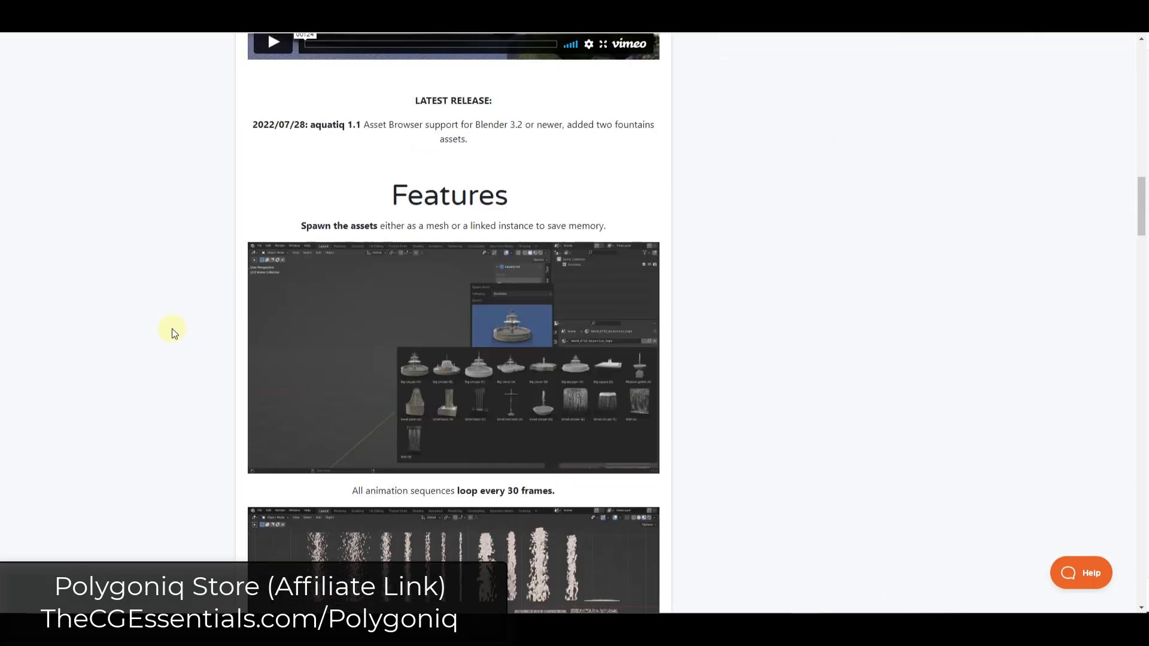
scroll("down", 3)
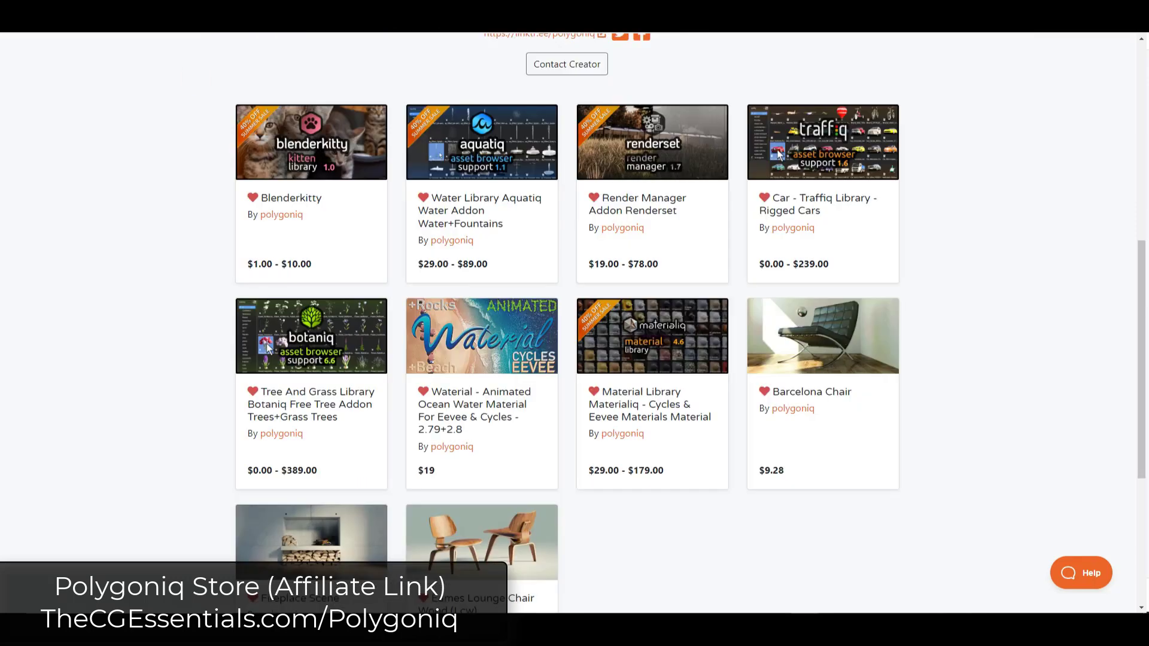
mouse_move(885, 336)
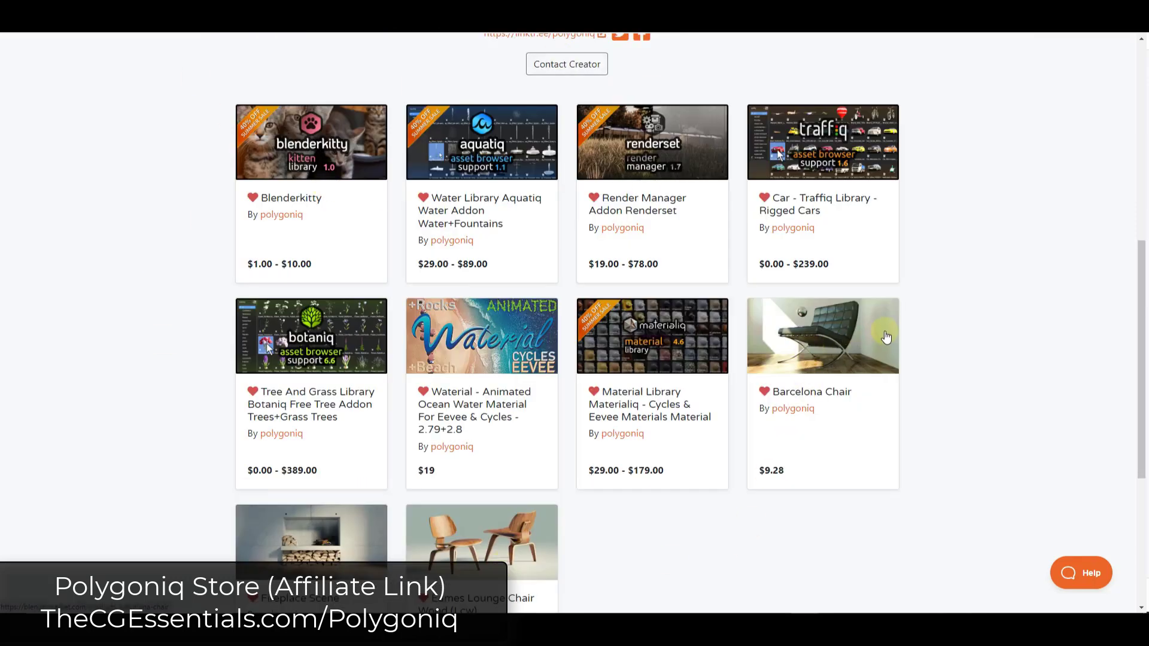
mouse_move(887, 334)
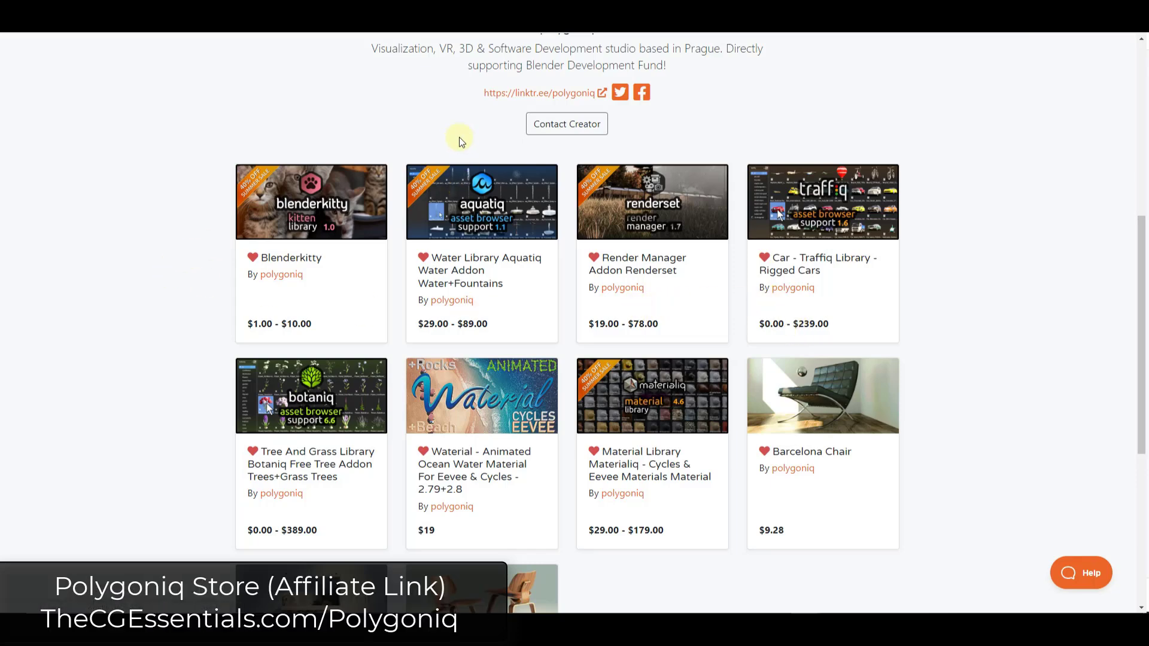
scroll("down", 3)
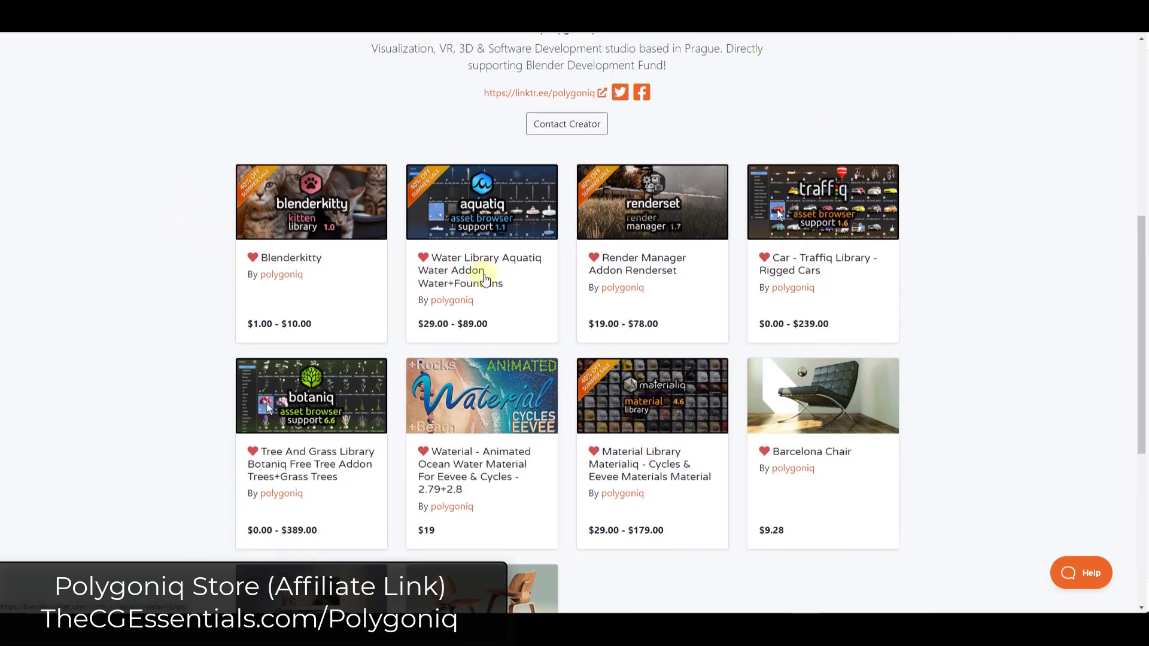
left_click(481, 202)
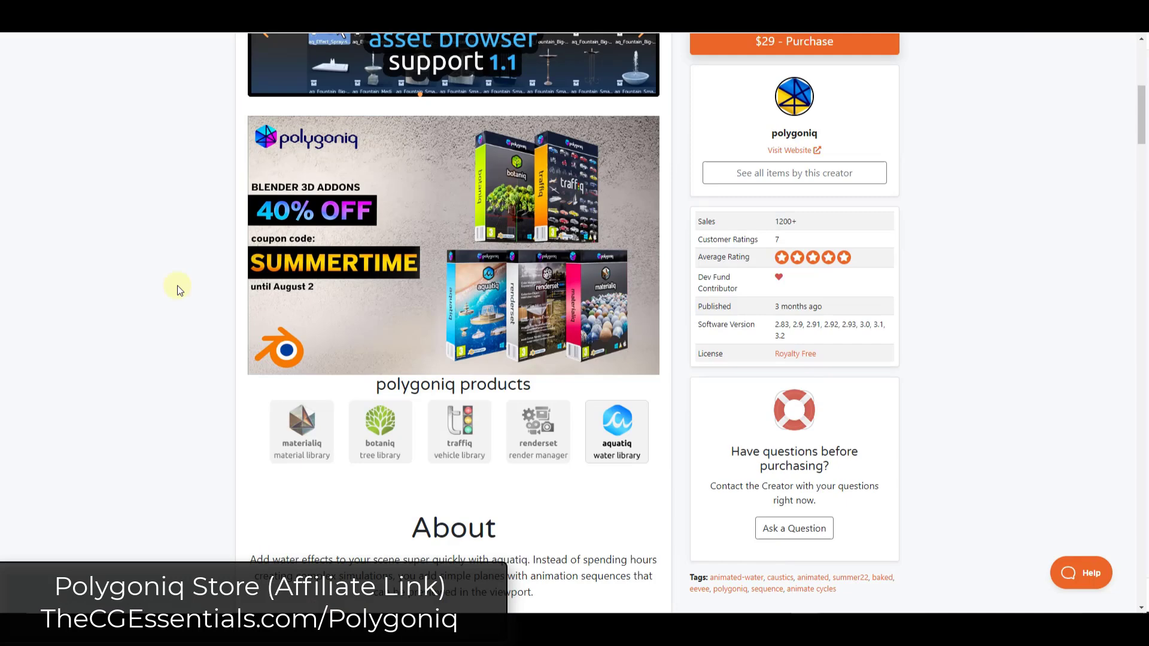
mouse_move(373, 226)
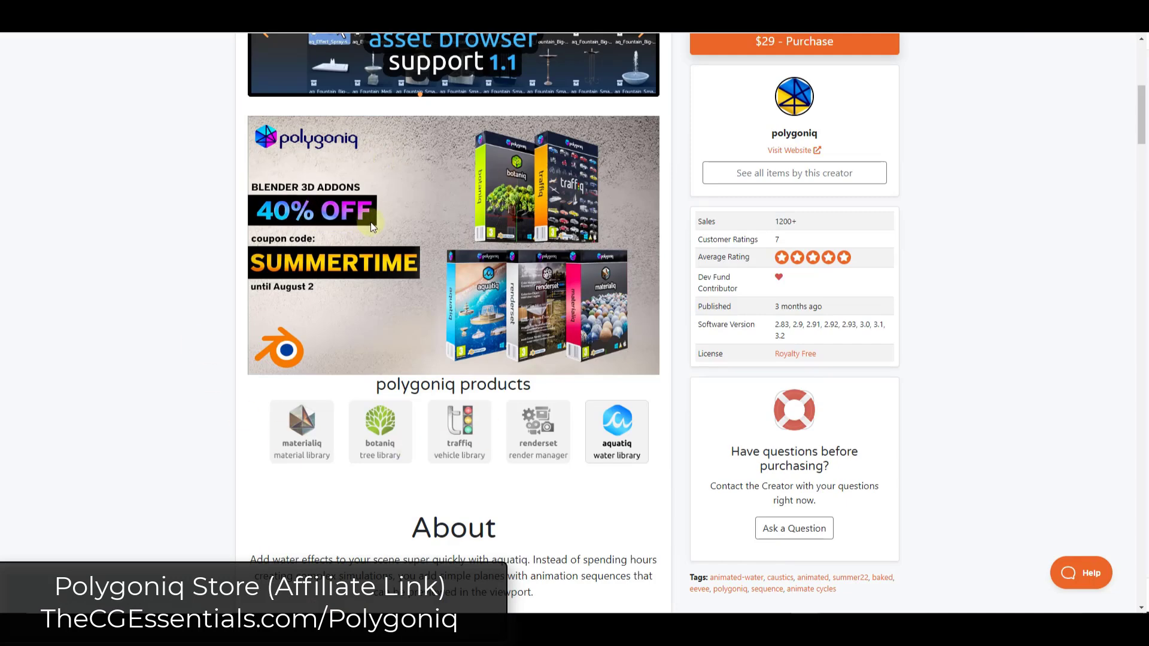
mouse_move(289, 225)
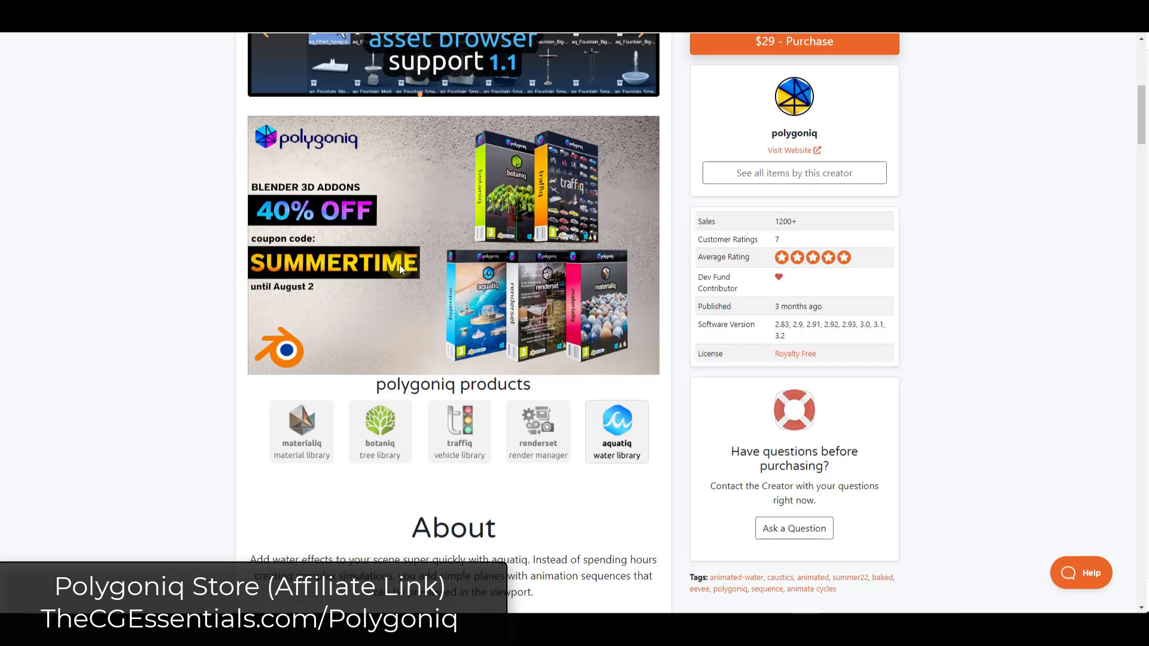
mouse_move(319, 182)
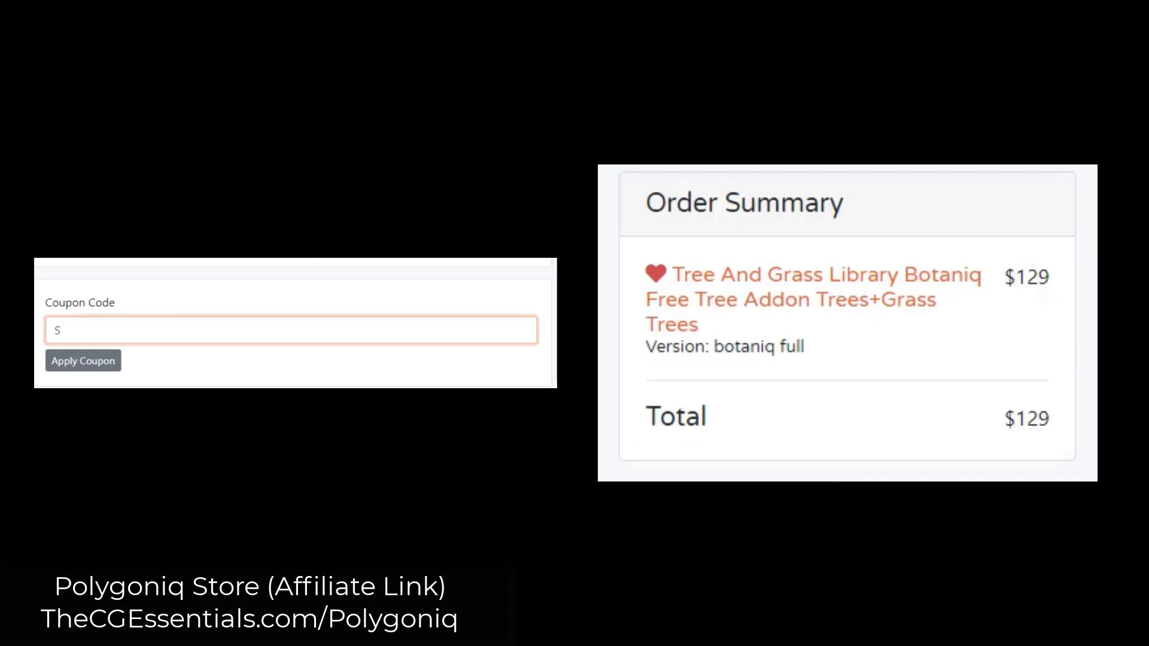
- Apply coupon code SUMMERTIME to the Botaniq order and acknowledge the Coupon Claimed popup
type("UMMERTIME")
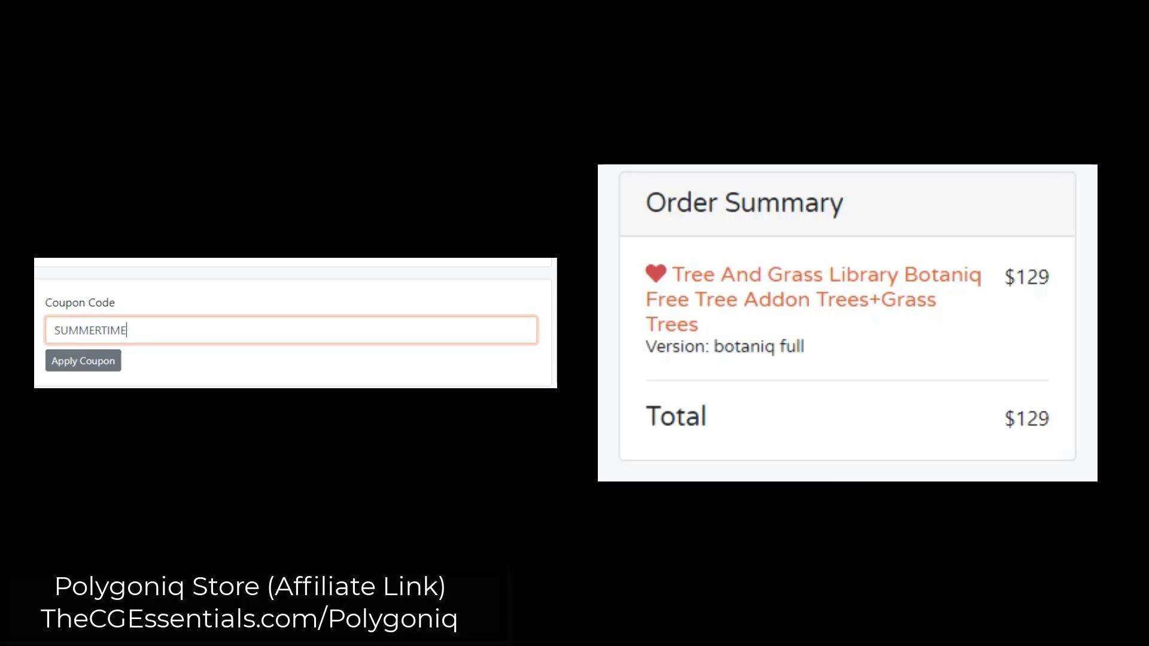
left_click(82, 360)
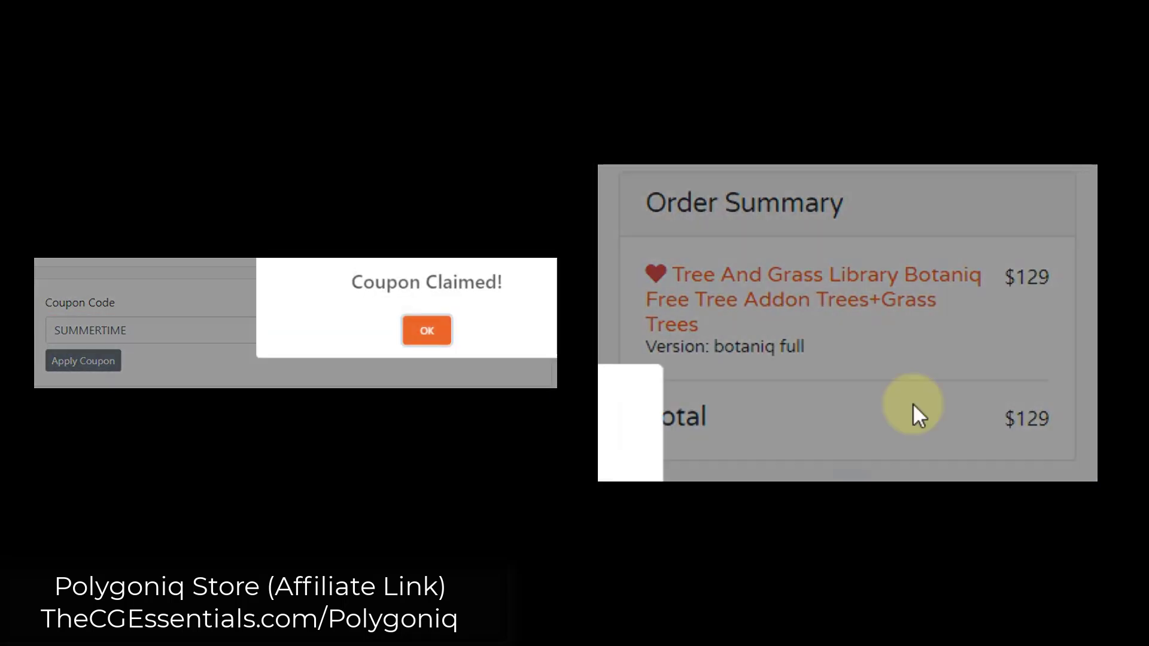
left_click(427, 330)
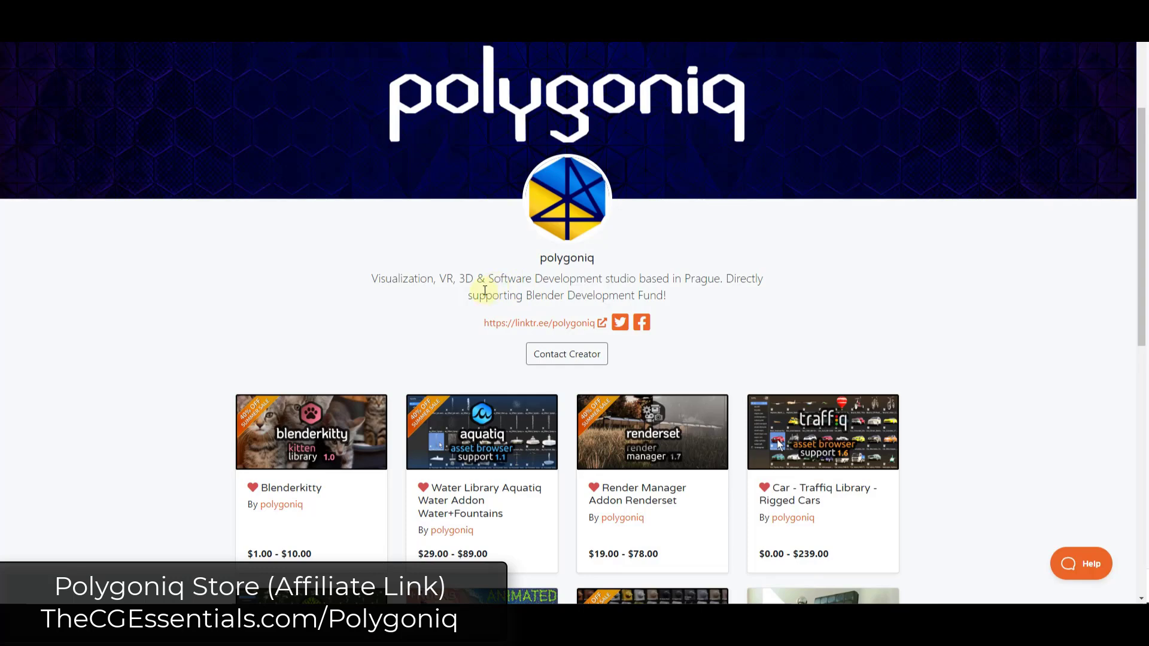
mouse_move(428, 311)
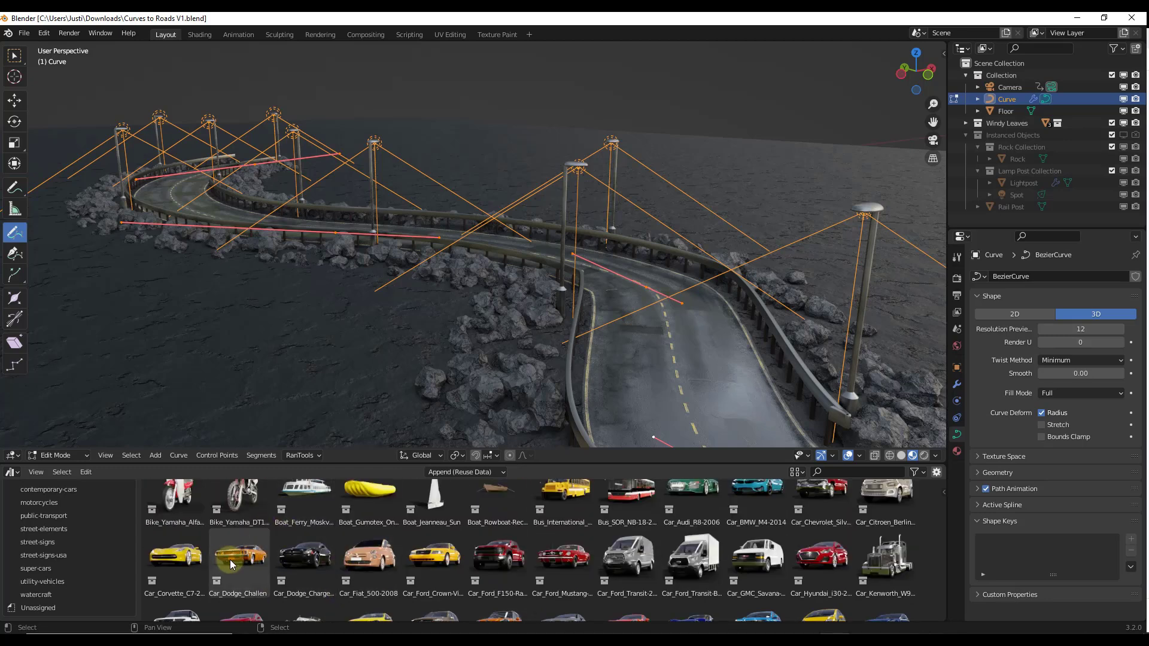
- Drag Car_Dodge_Challenger from the Asset Browser onto the road and review the traffiq panel
left_click(237, 561)
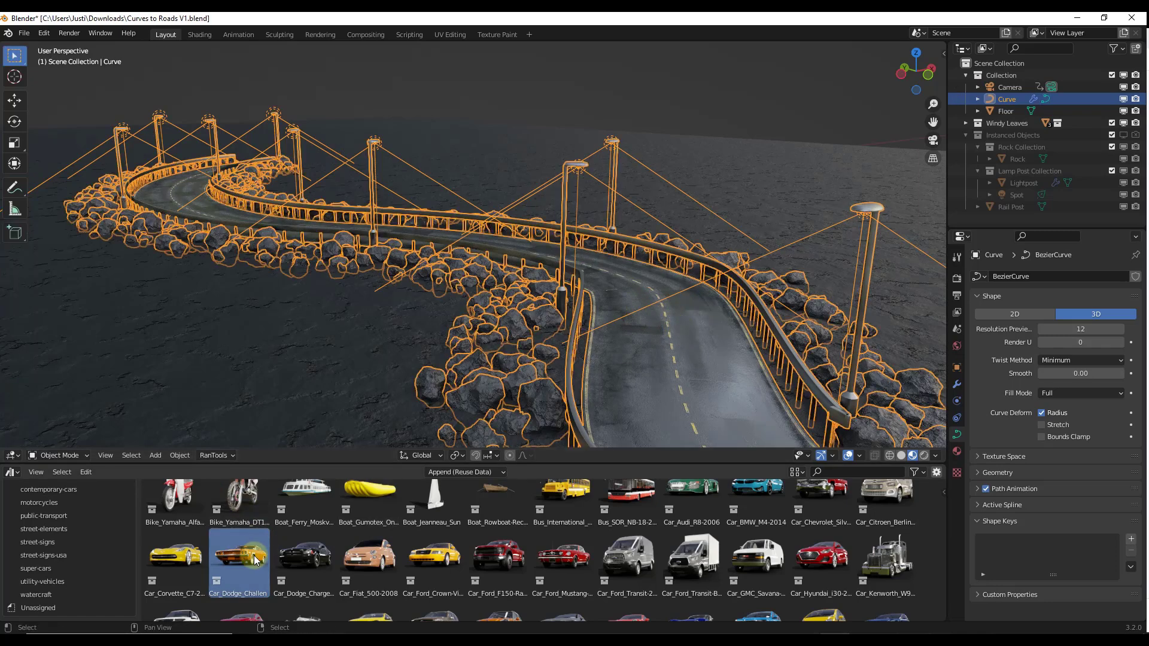
left_click_drag(239, 552, 693, 340)
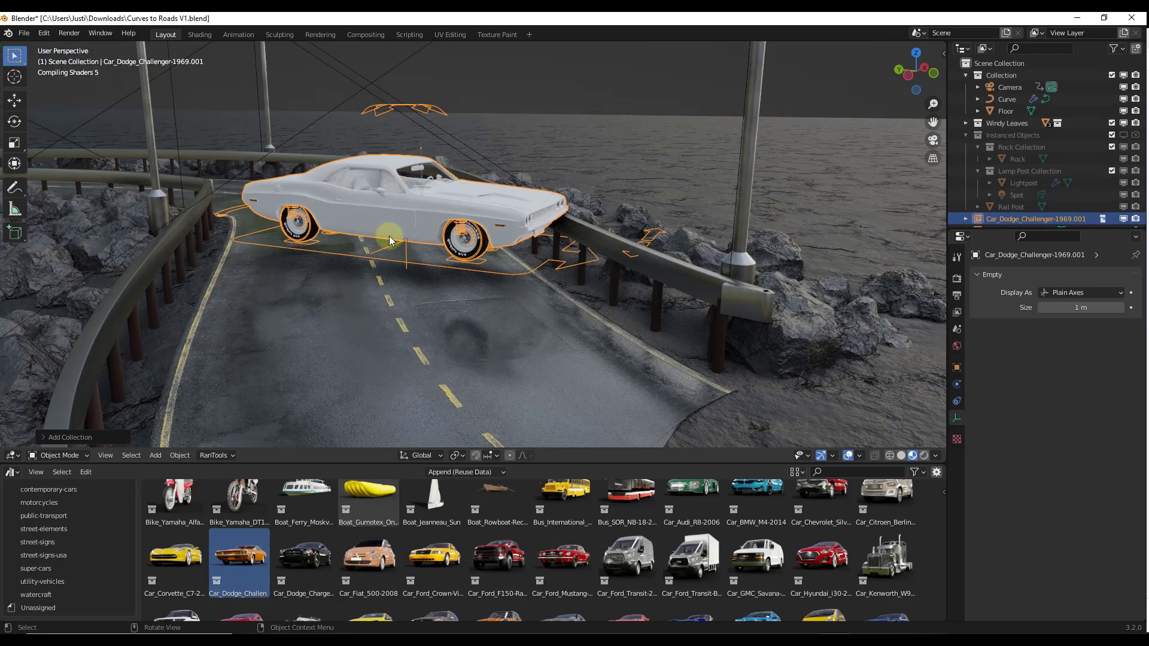
mouse_move(411, 228)
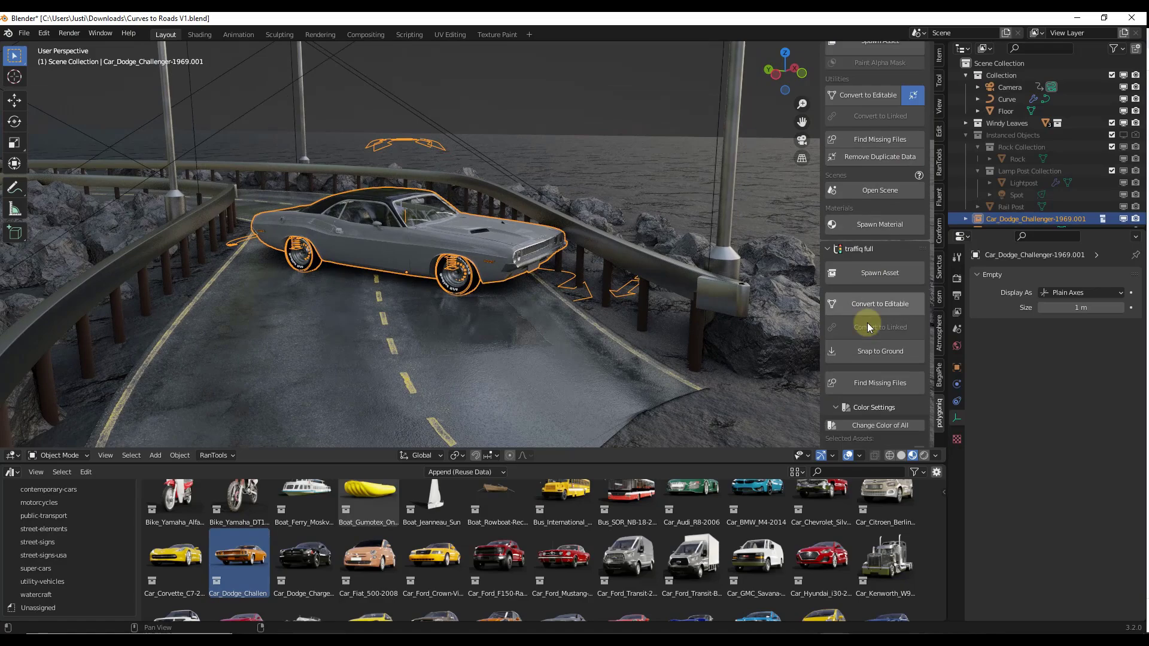
scroll("down", 3)
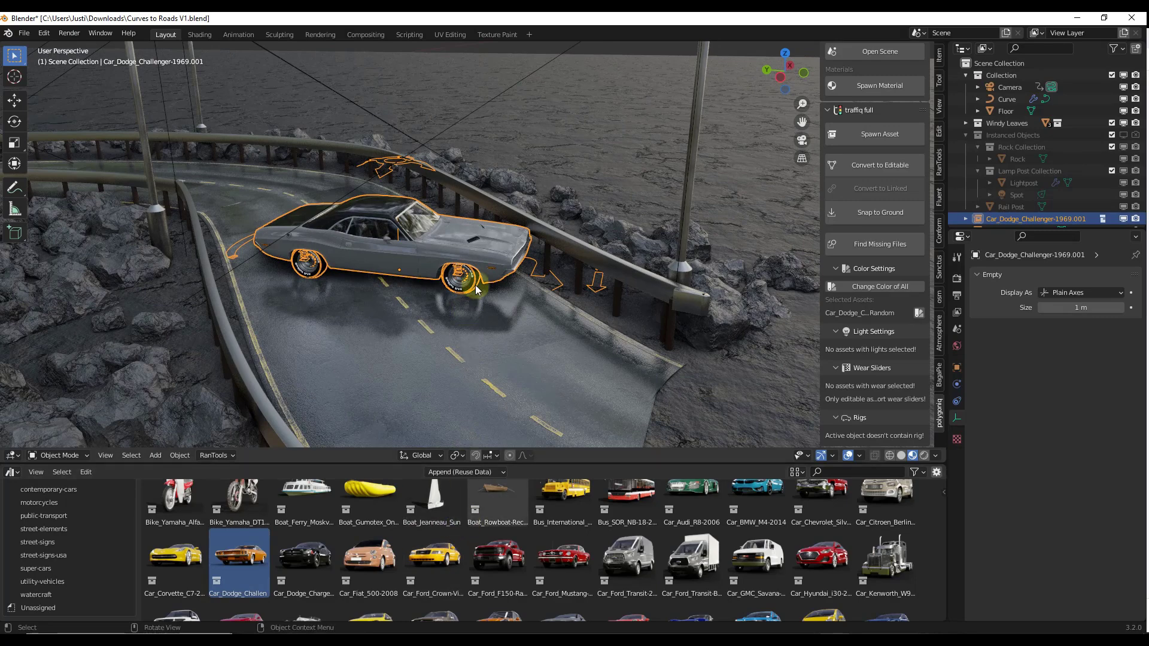
- In Preferences, find the 'aqu' add-on and integrate aquatiq_full into the Asset Browser
left_click(43, 33)
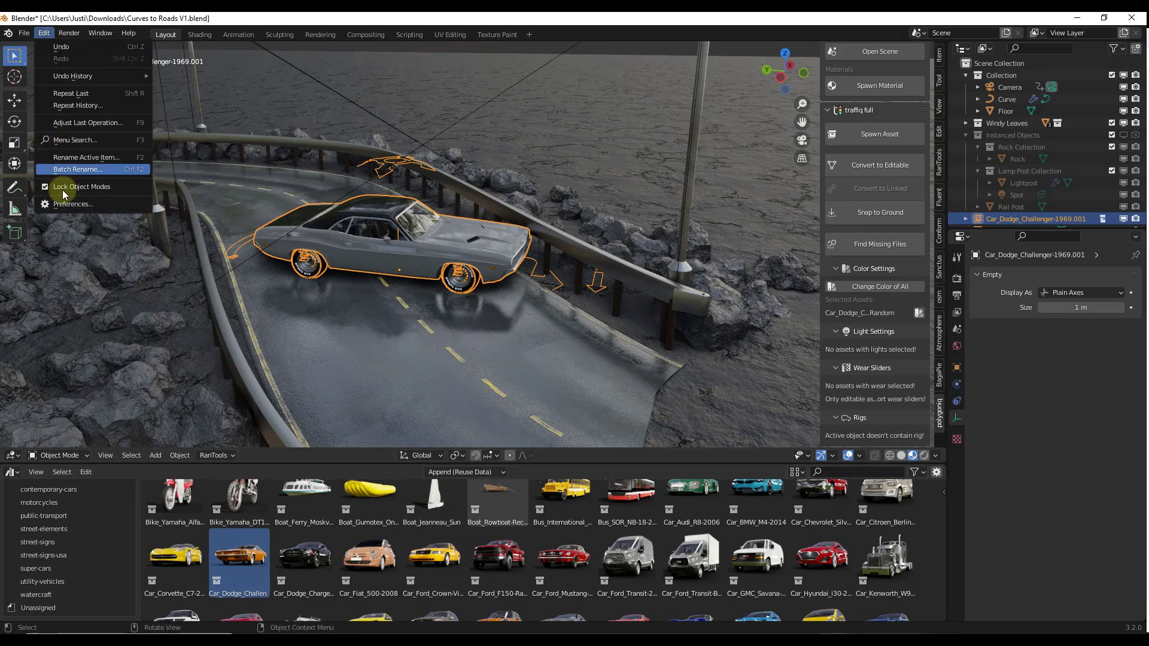
left_click(73, 203)
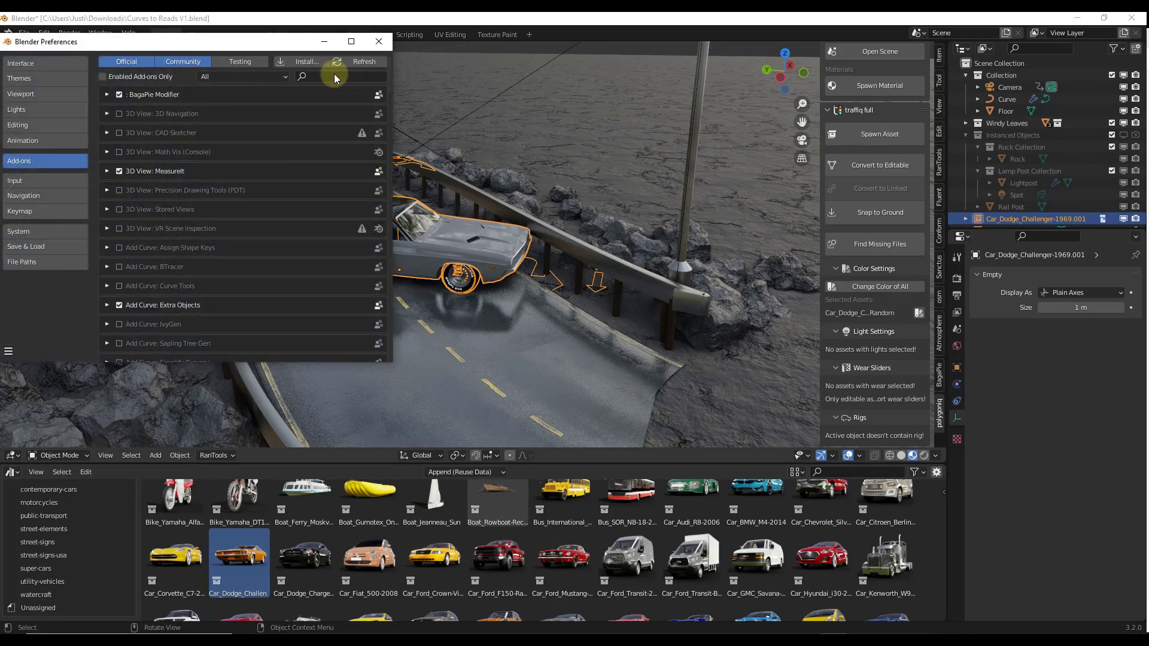
type("aqu")
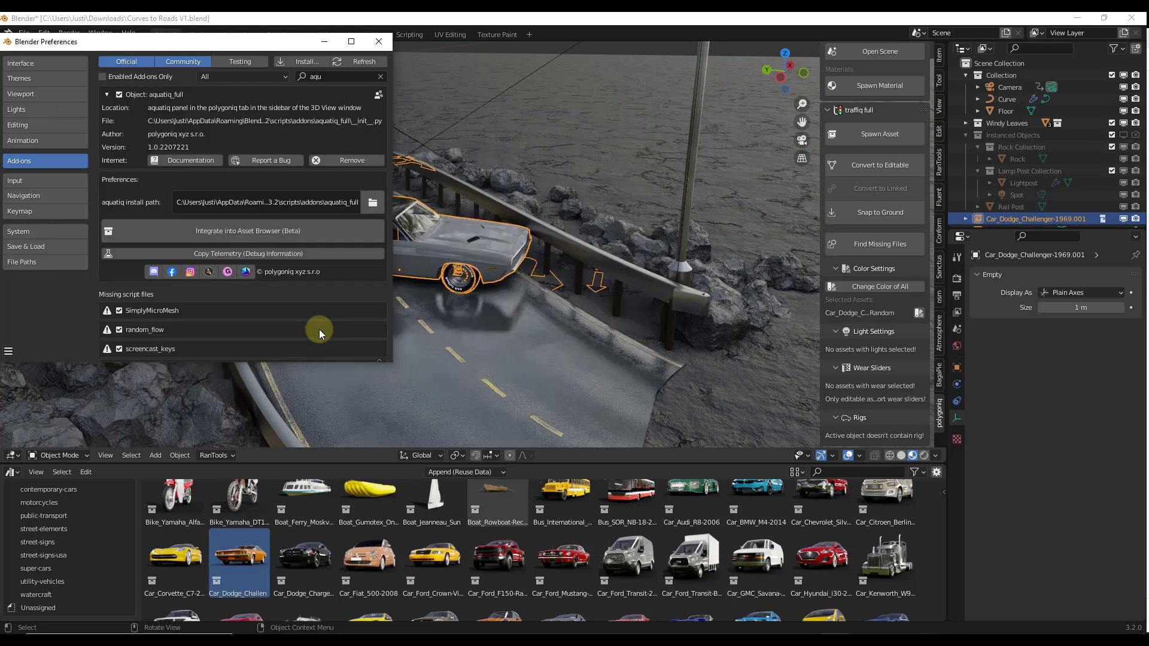
left_click(62, 490)
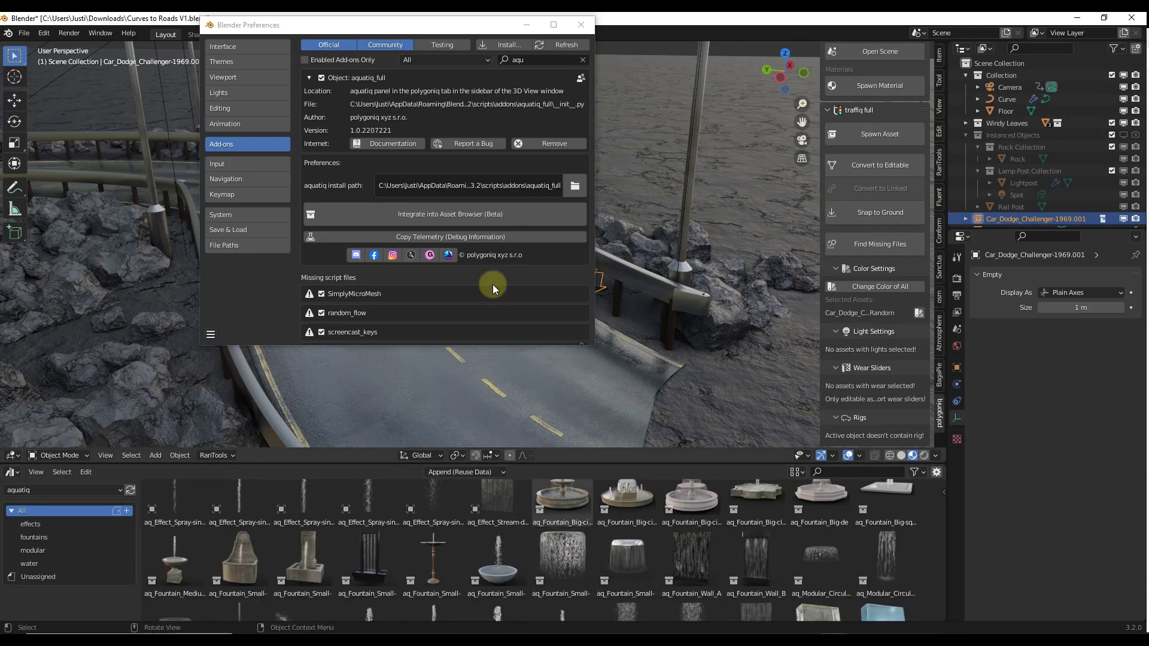
- Close Preferences and drop aq_Fountain_Big-circular into the viewport near the coast
left_click(580, 24)
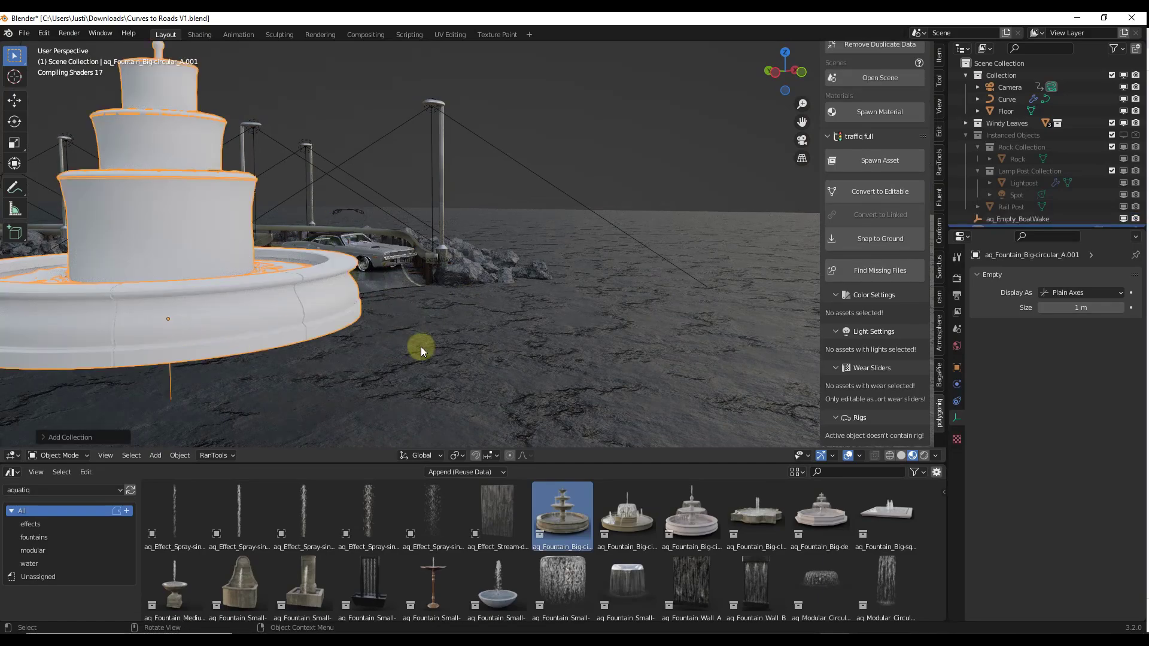
left_click_drag(421, 351, 484, 286)
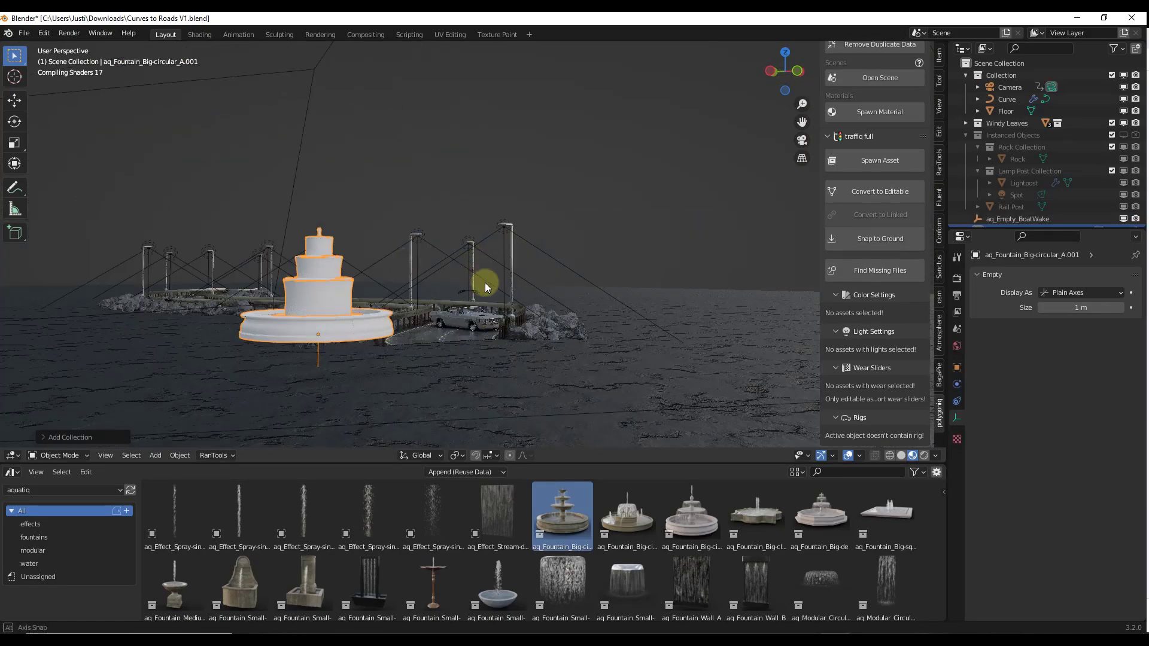